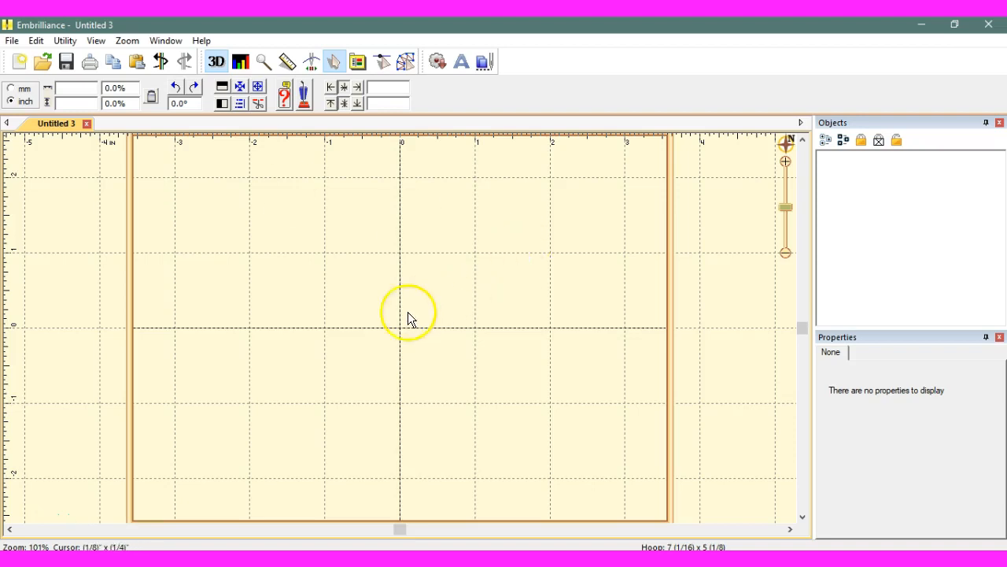
pyautogui.moveTo(101, 88)
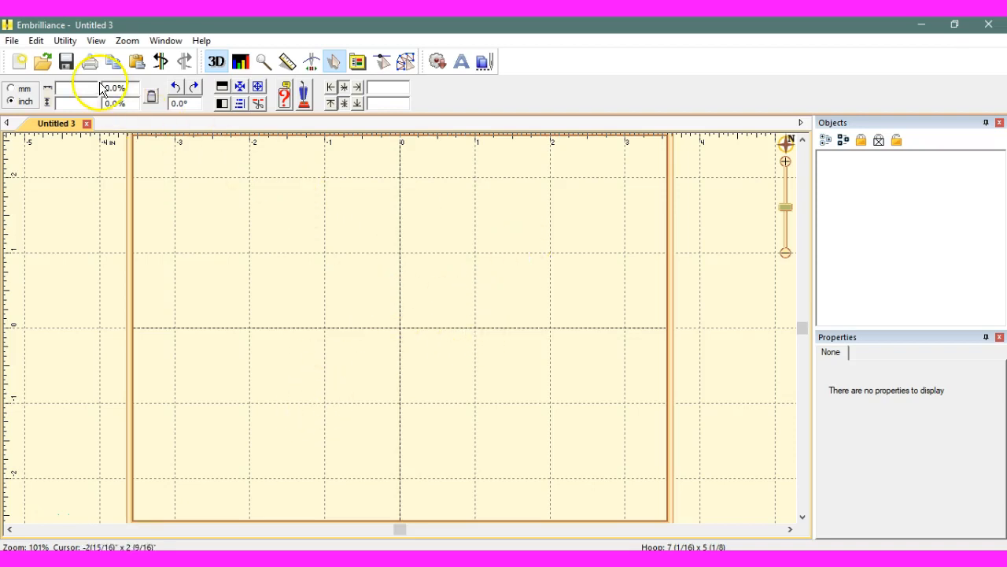
# Begin opening a design and browse into the EMBLIBRARY folder under Embroidery.
pyautogui.click(16, 40)
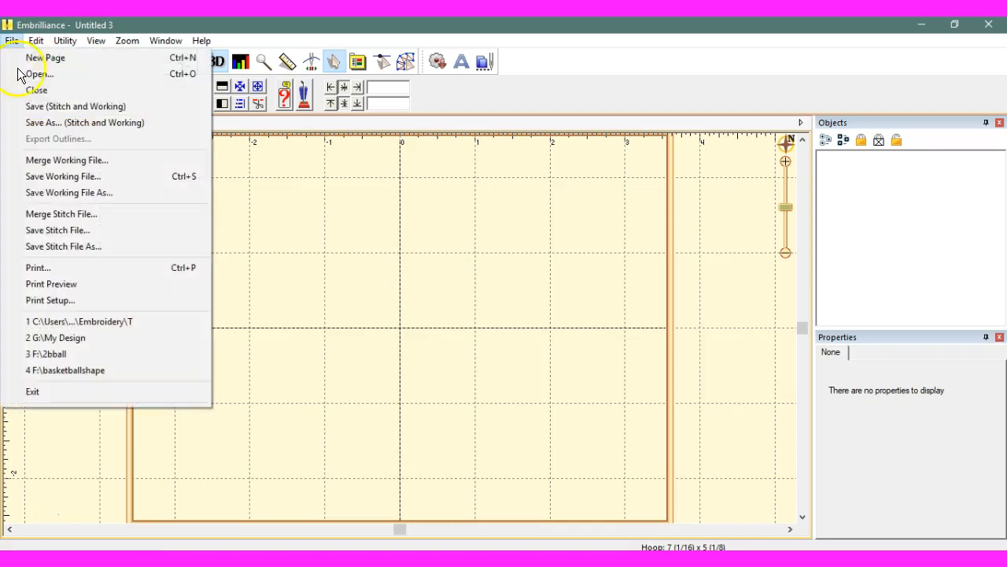
pyautogui.click(38, 74)
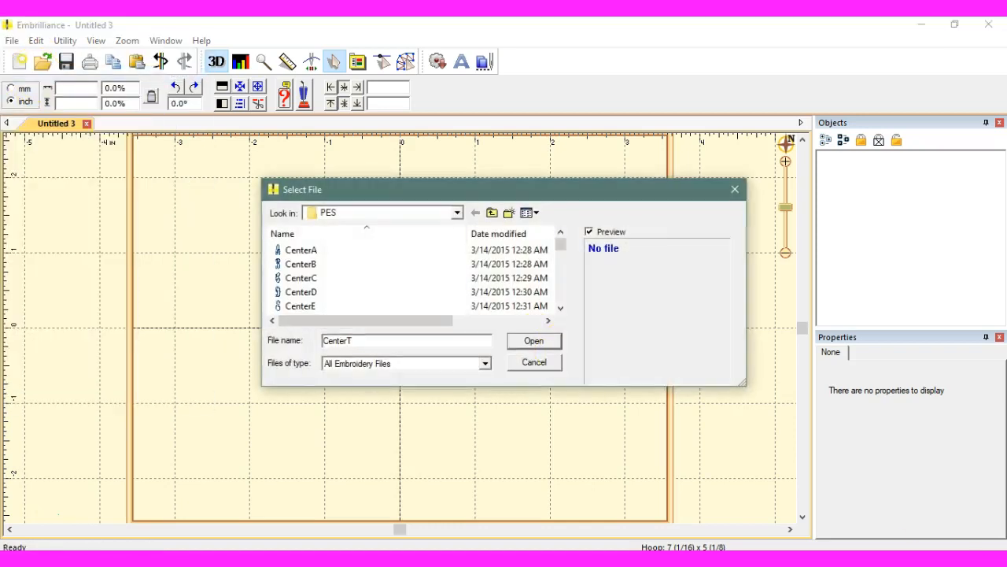
pyautogui.moveTo(455, 213)
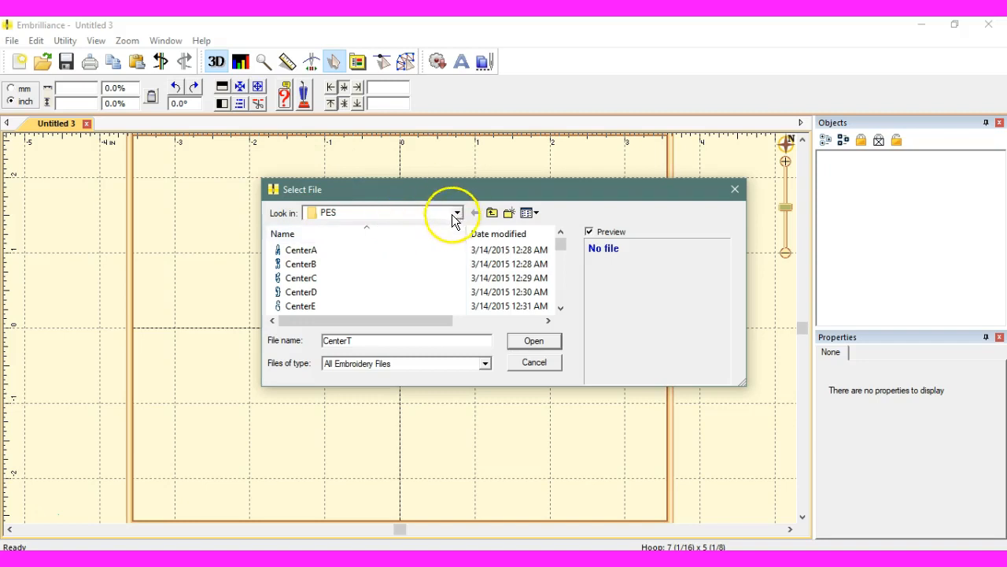
pyautogui.click(457, 212)
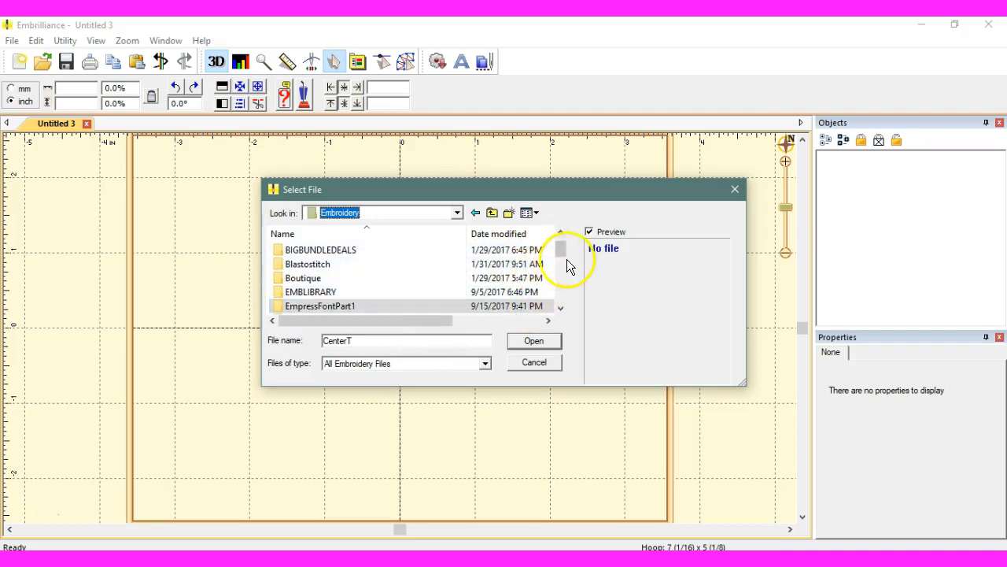
pyautogui.click(310, 291)
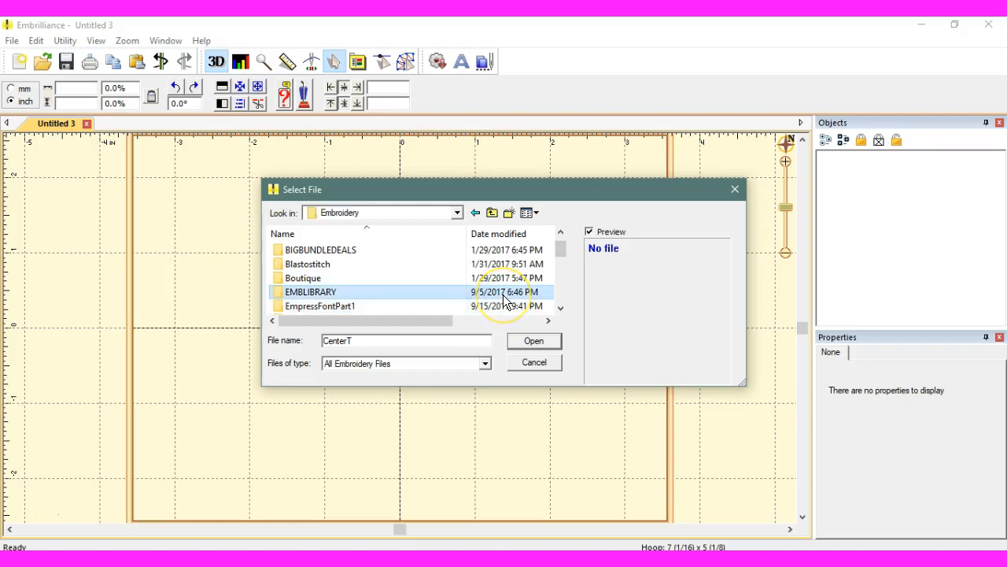
pyautogui.doubleClick(310, 291)
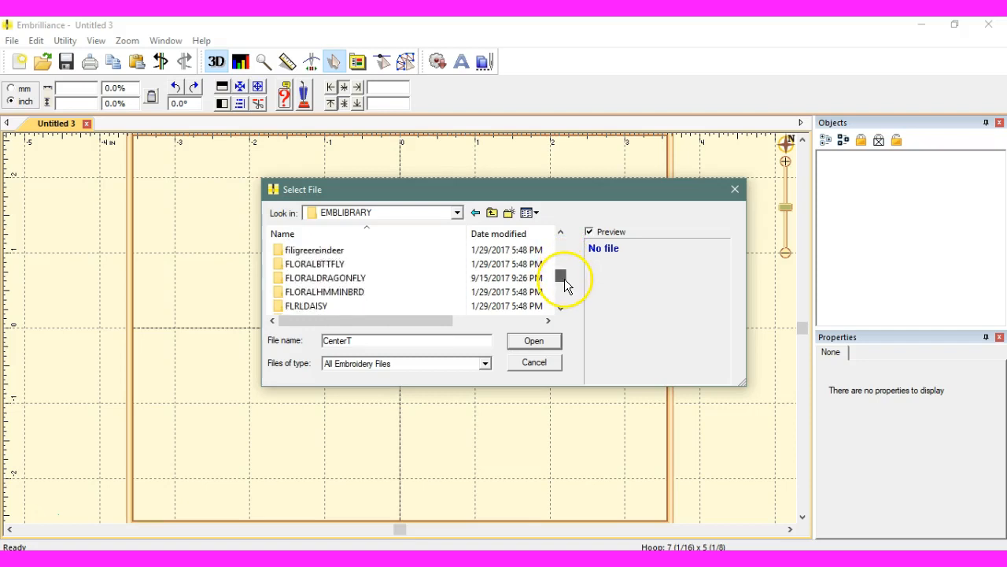
# Go into the ladybugapplique folder inside the embroidery library.
pyautogui.scroll(-3)
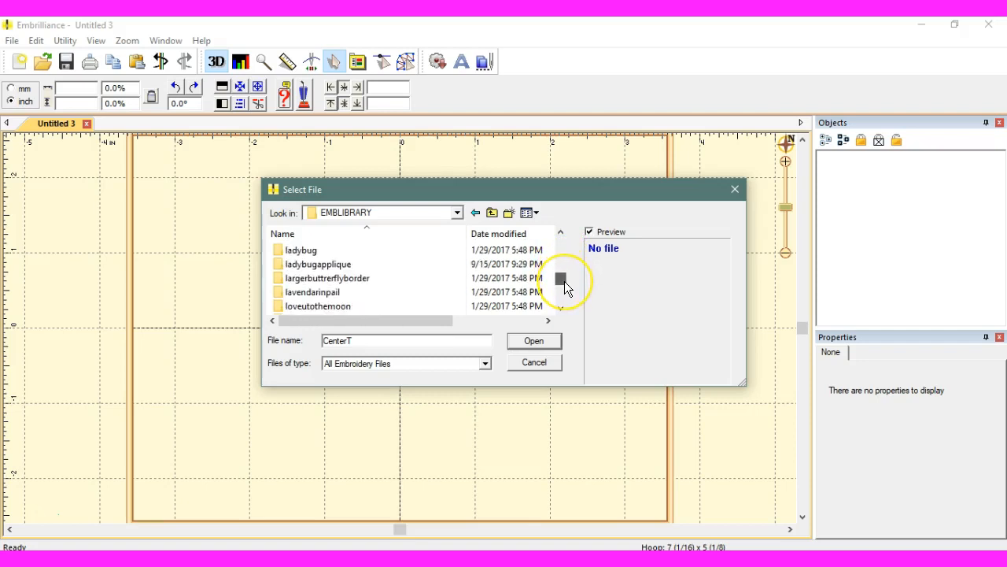
pyautogui.click(318, 265)
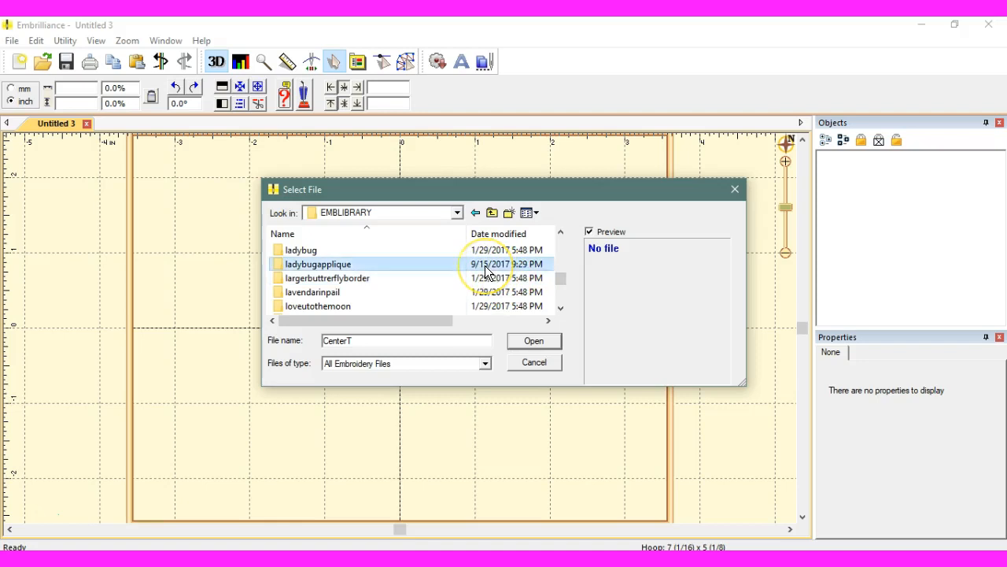
pyautogui.doubleClick(315, 264)
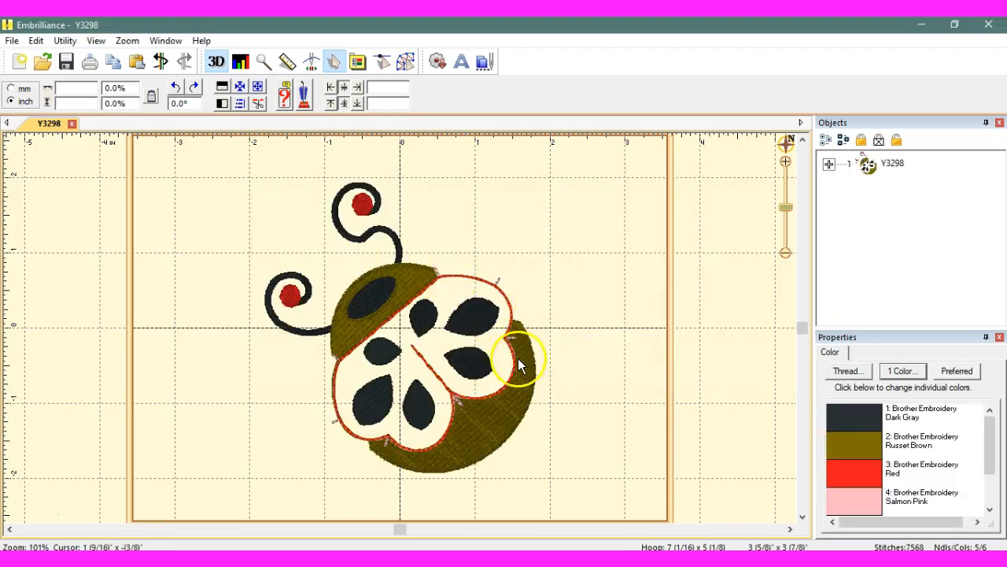
pyautogui.moveTo(334, 425)
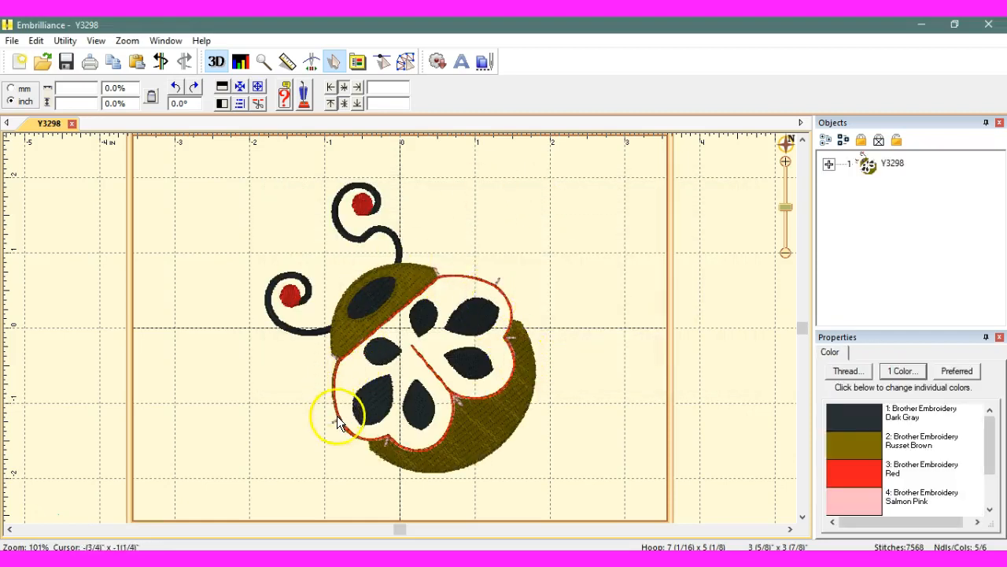
pyautogui.moveTo(448, 406)
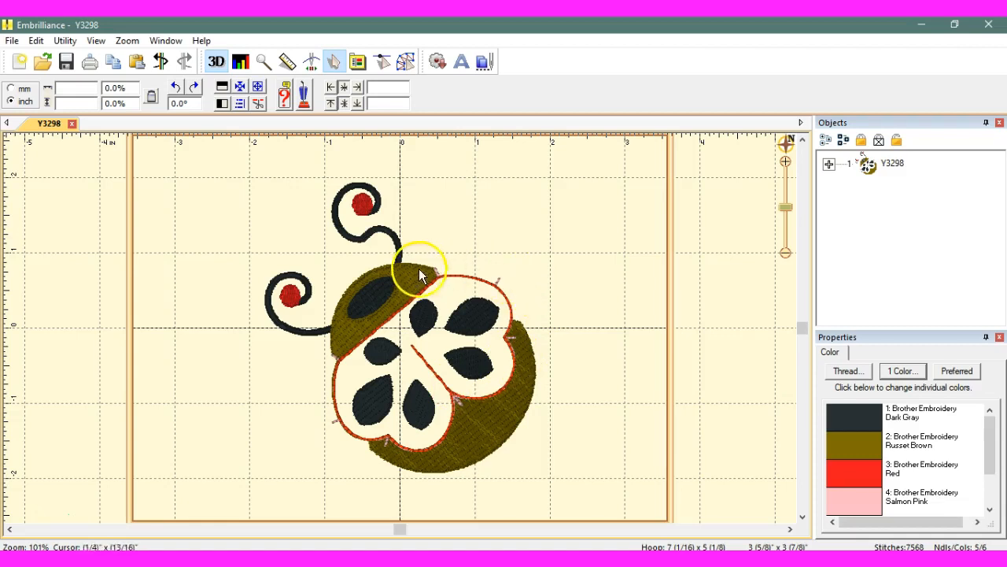
pyautogui.moveTo(413, 302)
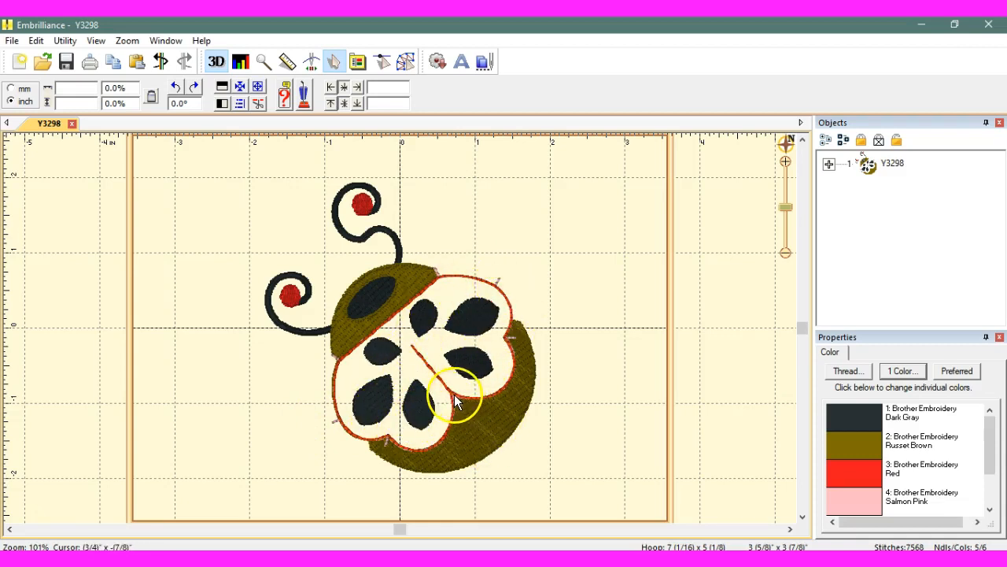
pyautogui.moveTo(416, 354)
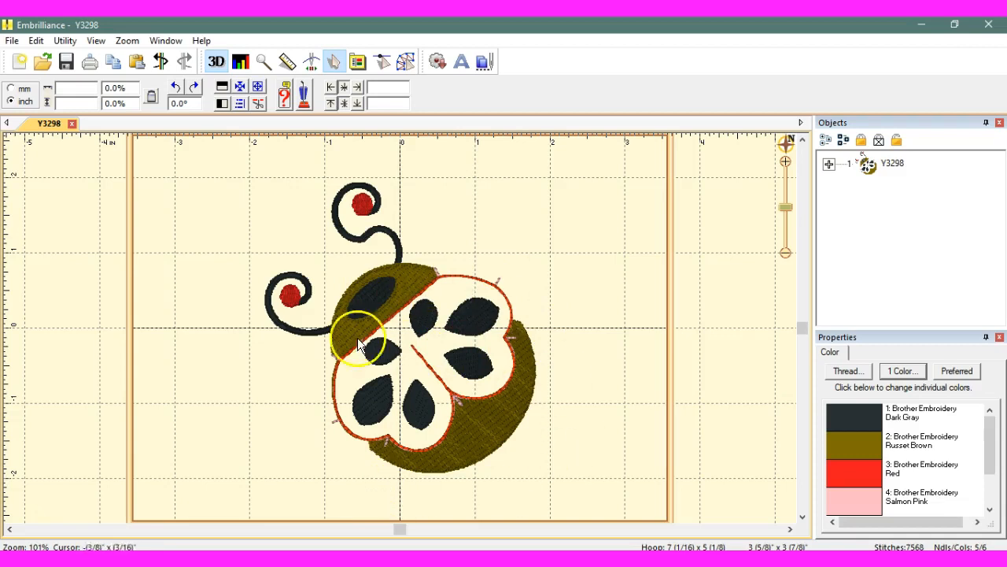
pyautogui.moveTo(476, 282)
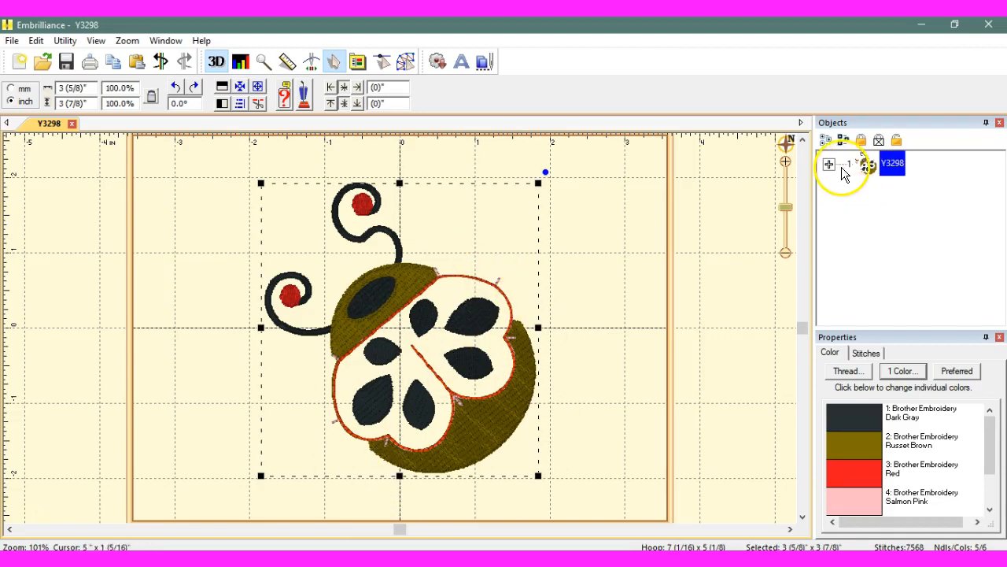
# Expand the ladybug into its colour parts and bring up the Salmon Pink thread settings.
pyautogui.click(828, 164)
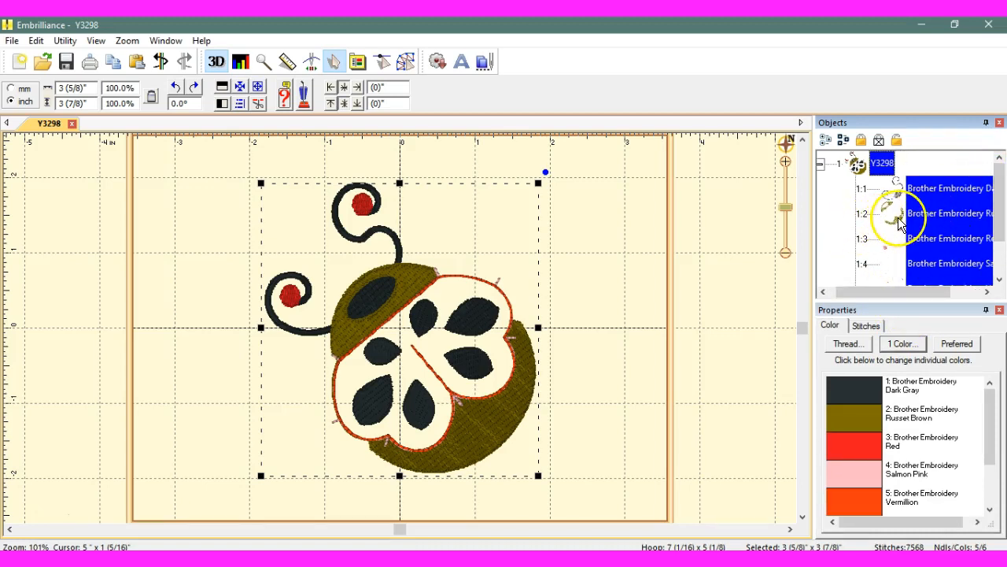
pyautogui.click(947, 213)
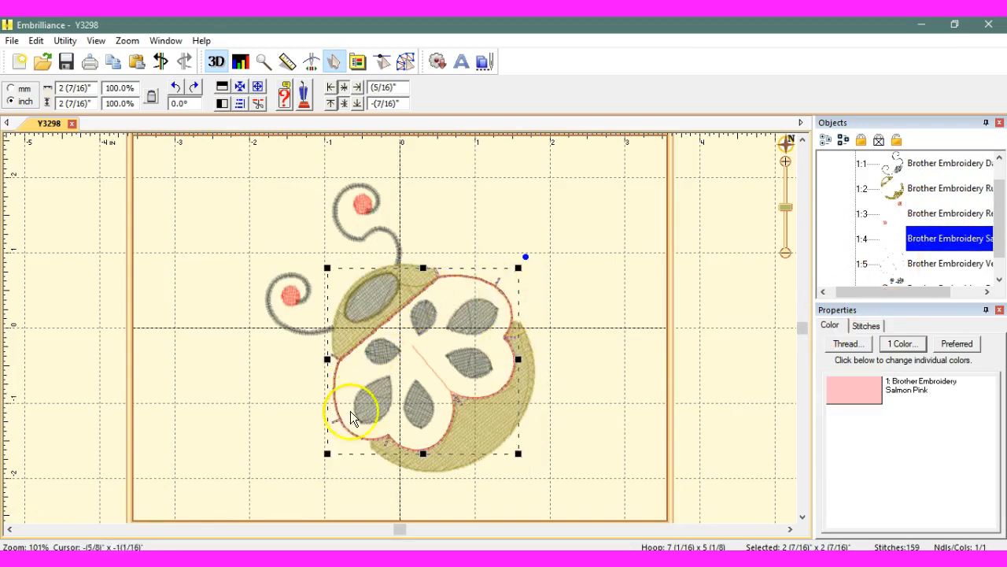
pyautogui.click(853, 390)
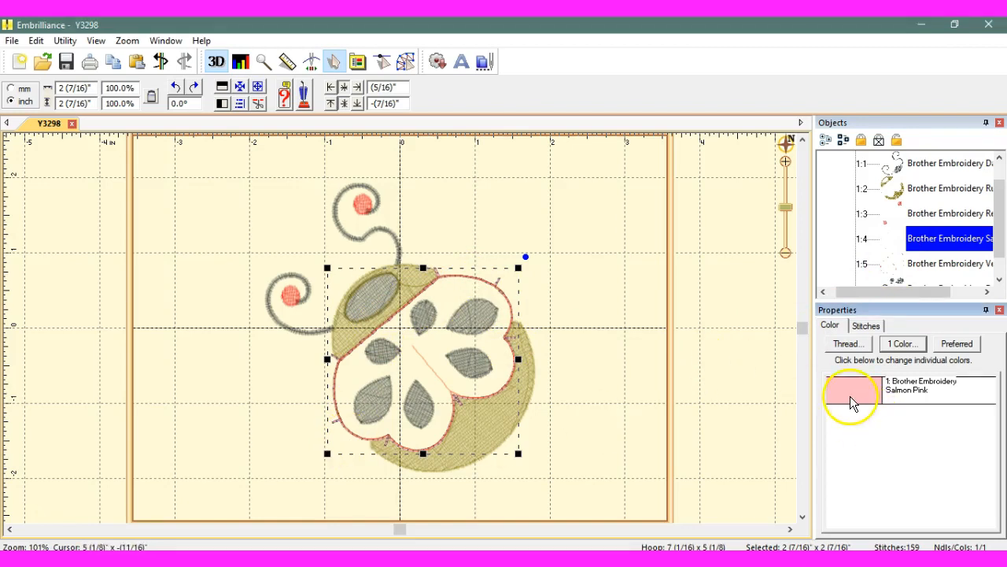
# Set the salmon pink piece's applique style to Applique Position.
pyautogui.click(850, 393)
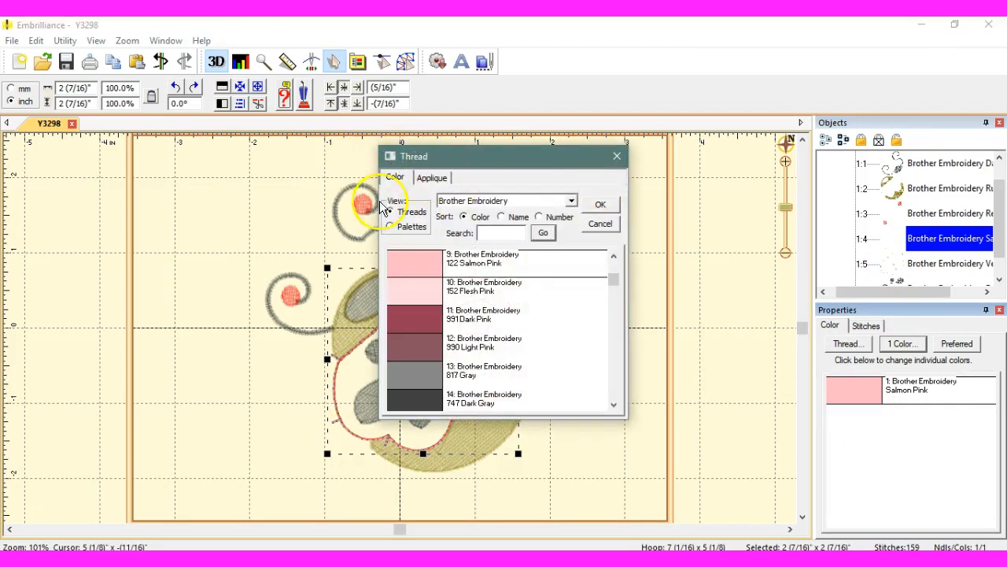
pyautogui.click(431, 176)
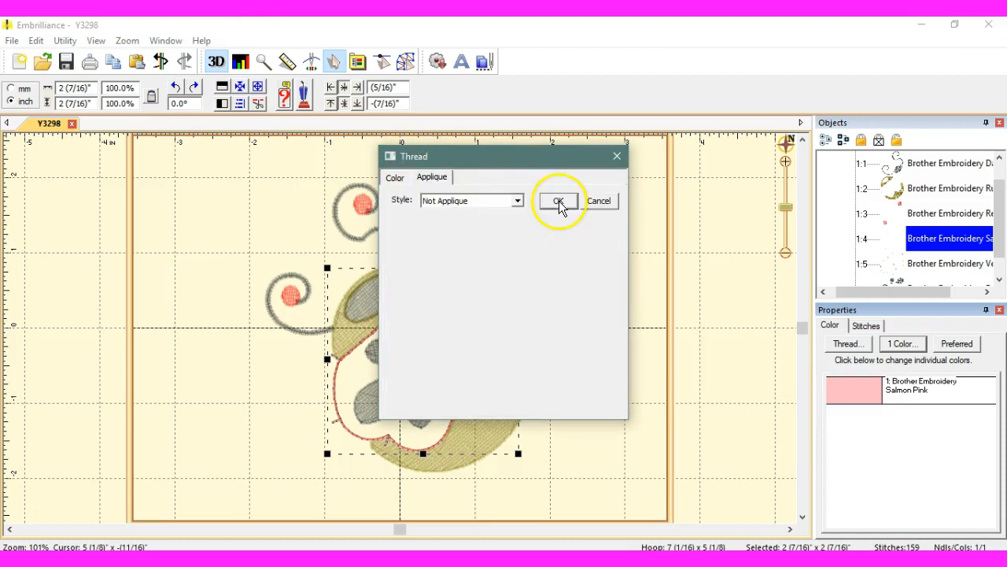
pyautogui.click(516, 200)
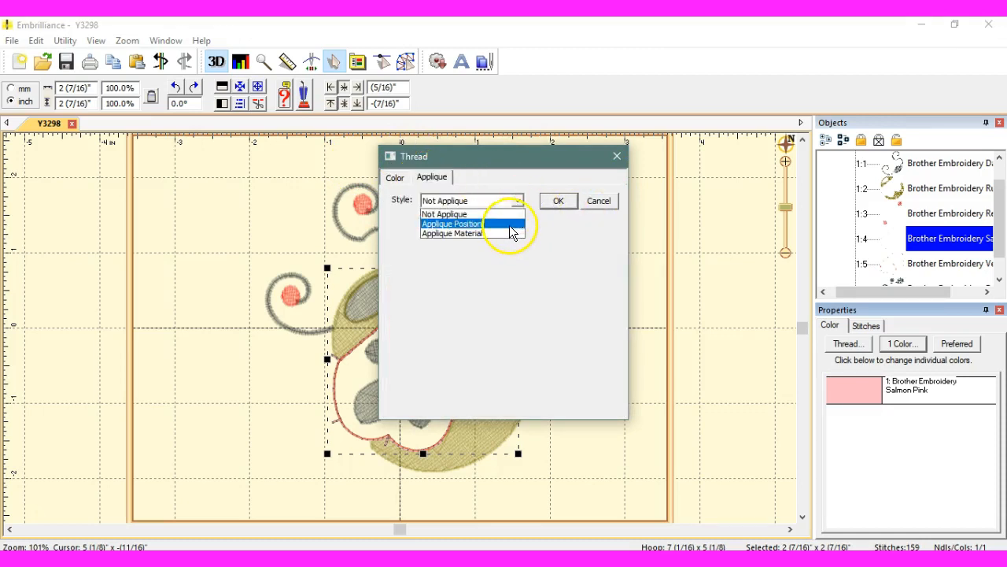
pyautogui.click(451, 223)
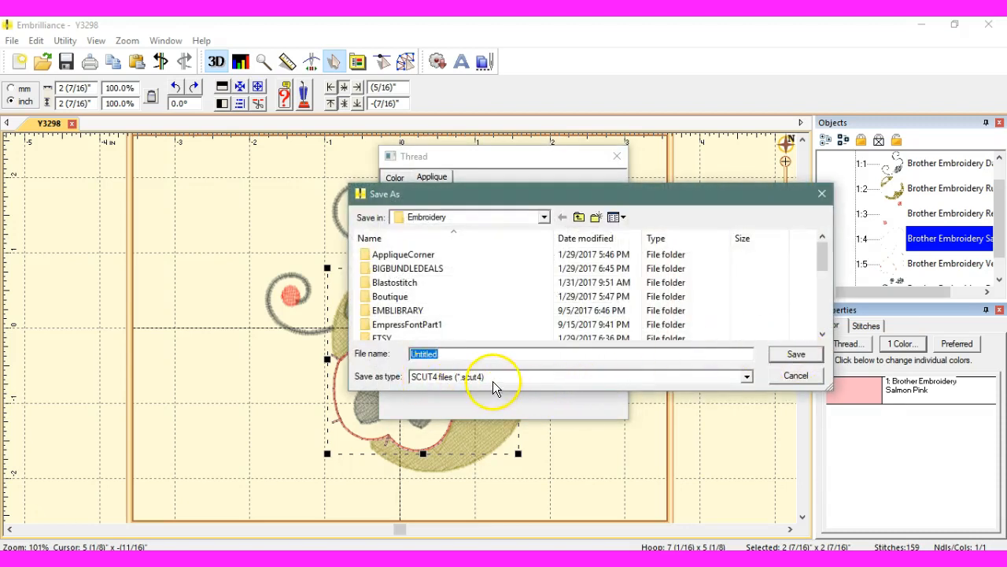
# Choose SCUT4 cut files as the save format.
pyautogui.click(746, 376)
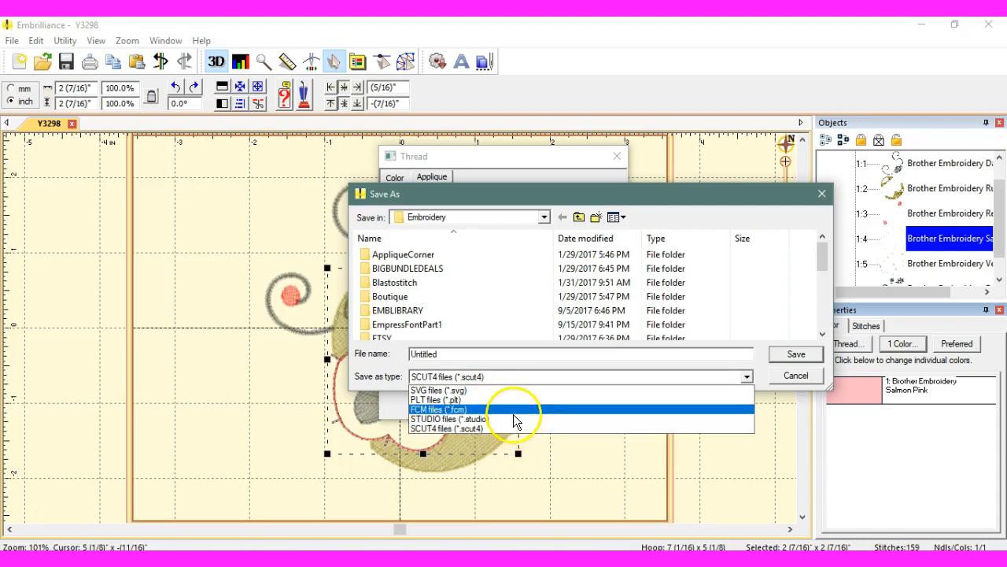
pyautogui.moveTo(512, 413)
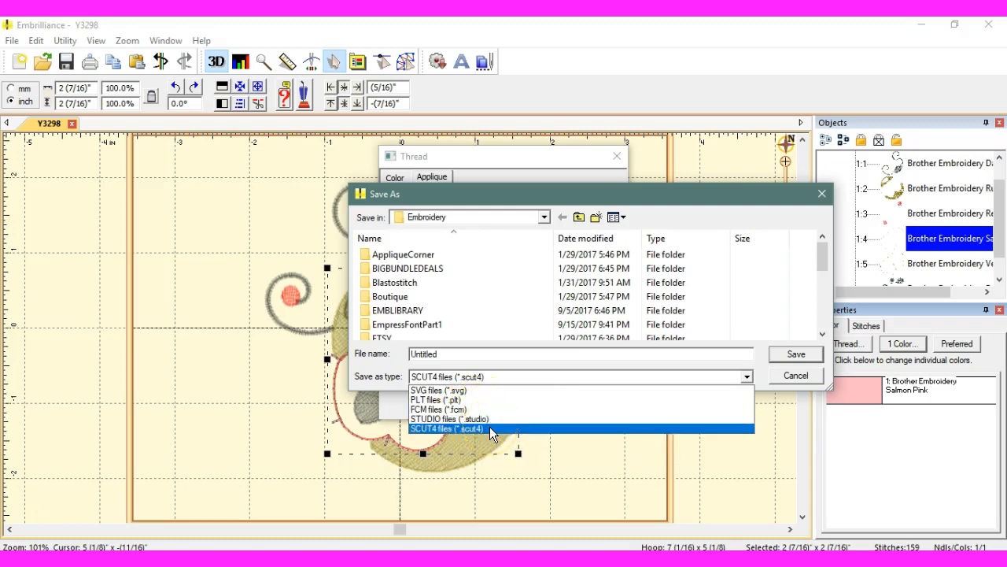
pyautogui.click(447, 429)
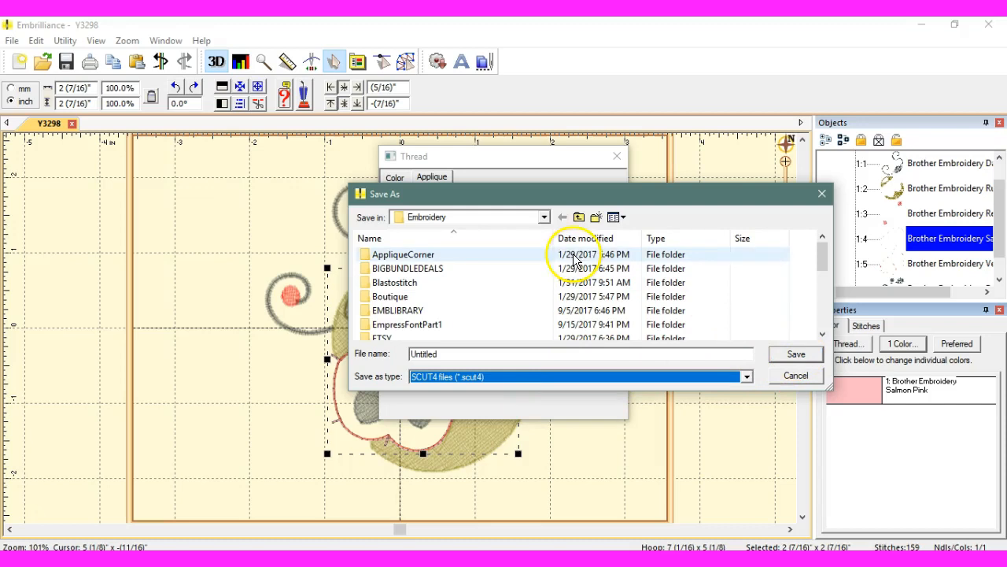
# Save the cut file as 'AL' into the SCUT folder inside Documents.
pyautogui.click(544, 217)
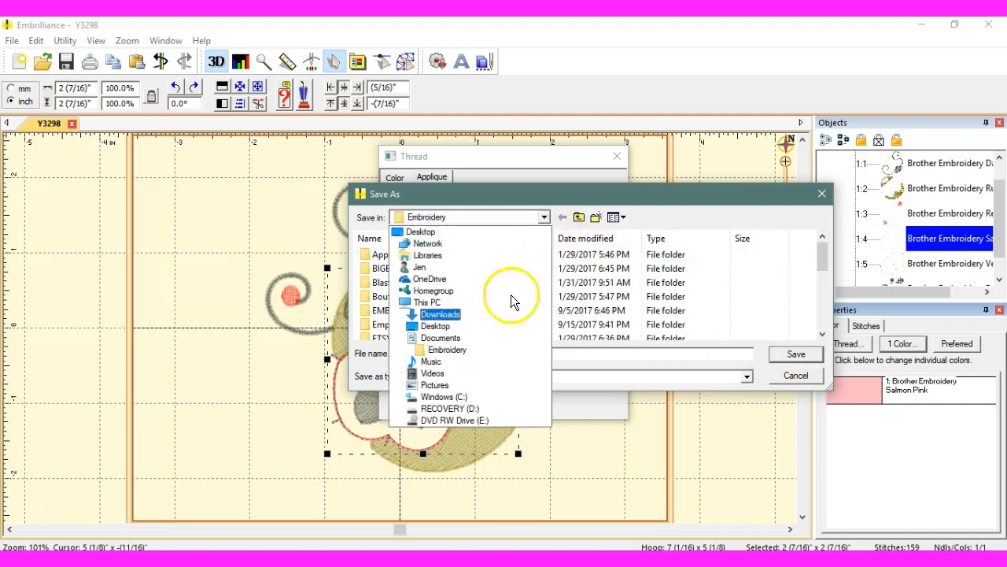
pyautogui.click(439, 337)
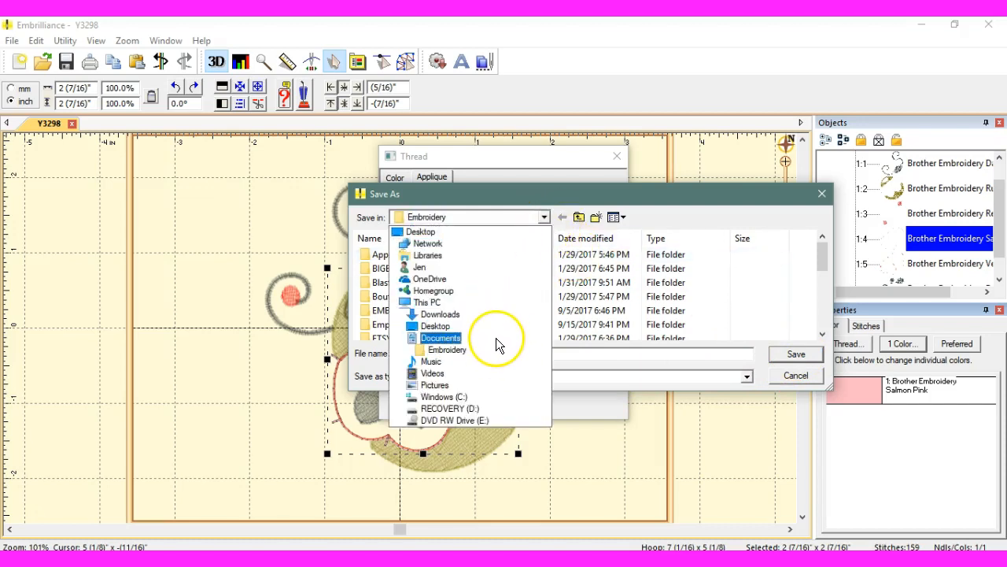
pyautogui.click(441, 337)
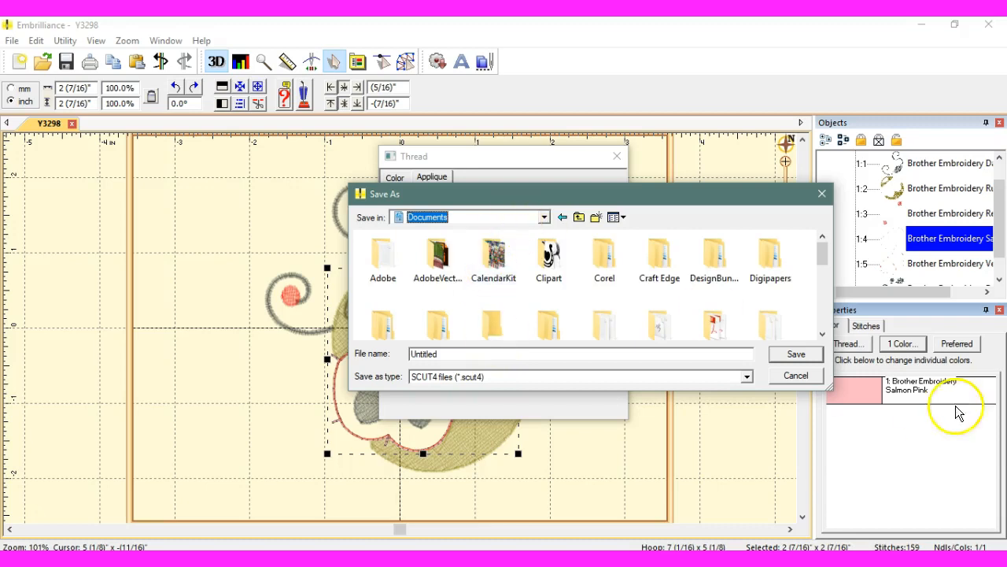
pyautogui.scroll(-3)
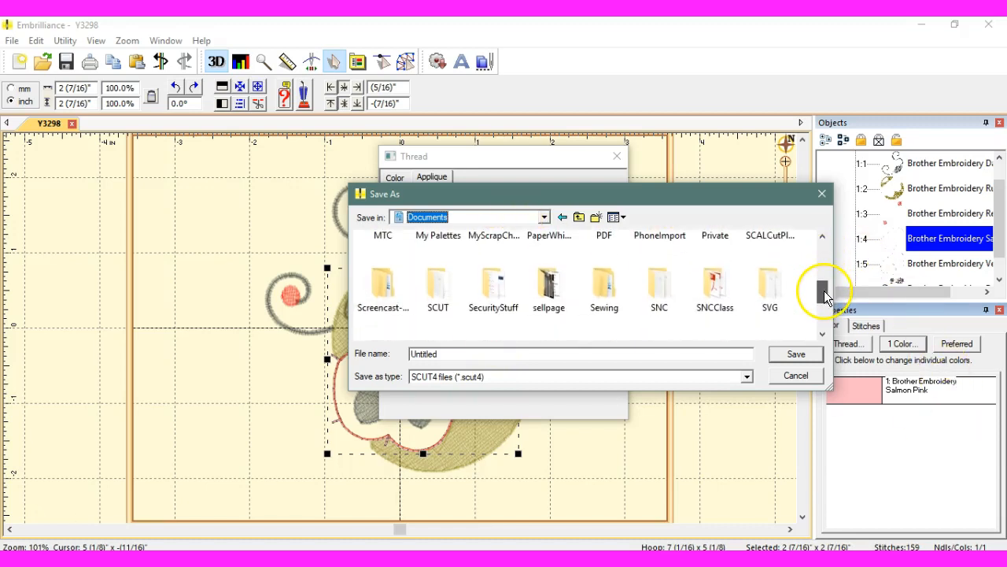
pyautogui.doubleClick(438, 286)
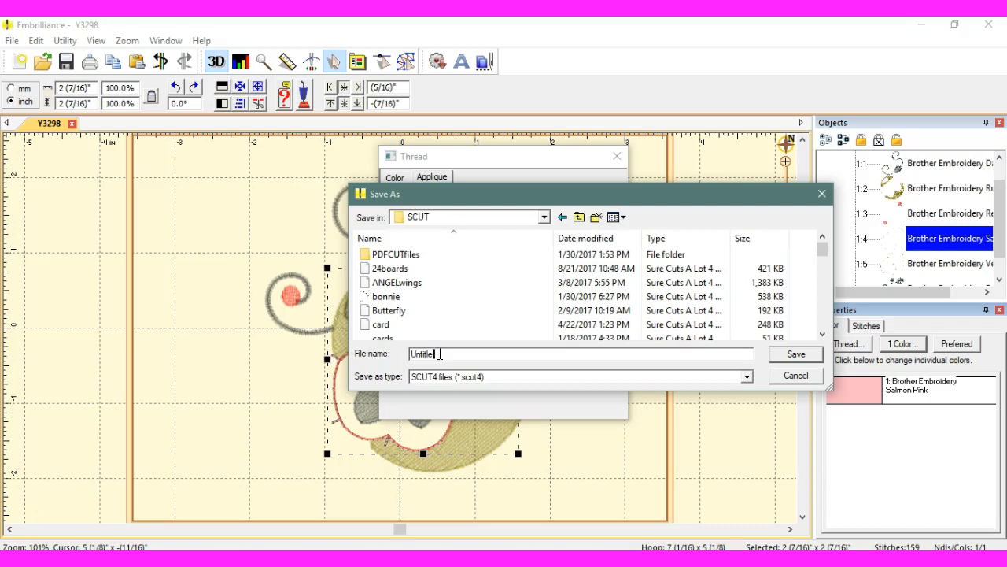
pyautogui.write('AL')
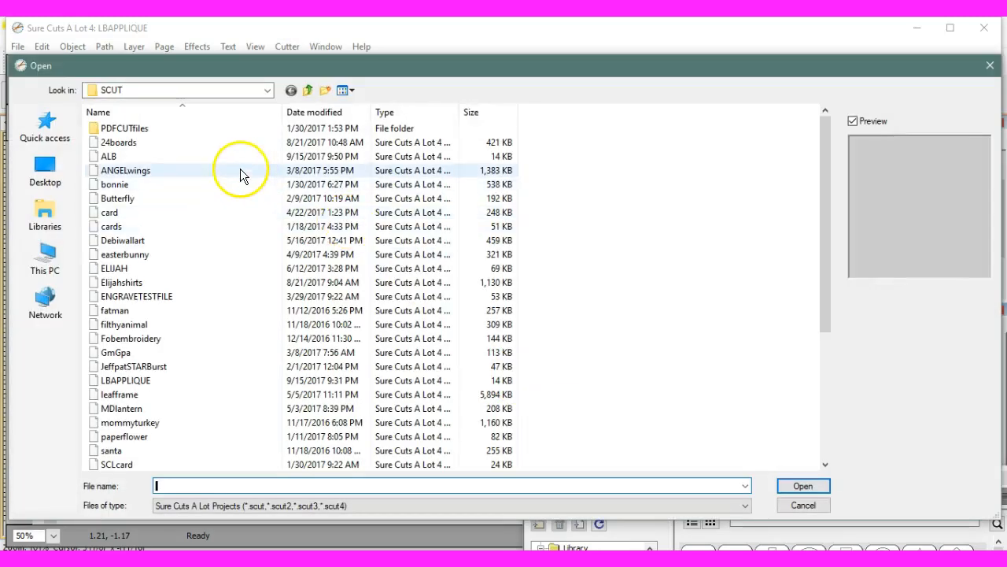
# Load the ALB cut file so its outline appears on the page.
pyautogui.doubleClick(107, 156)
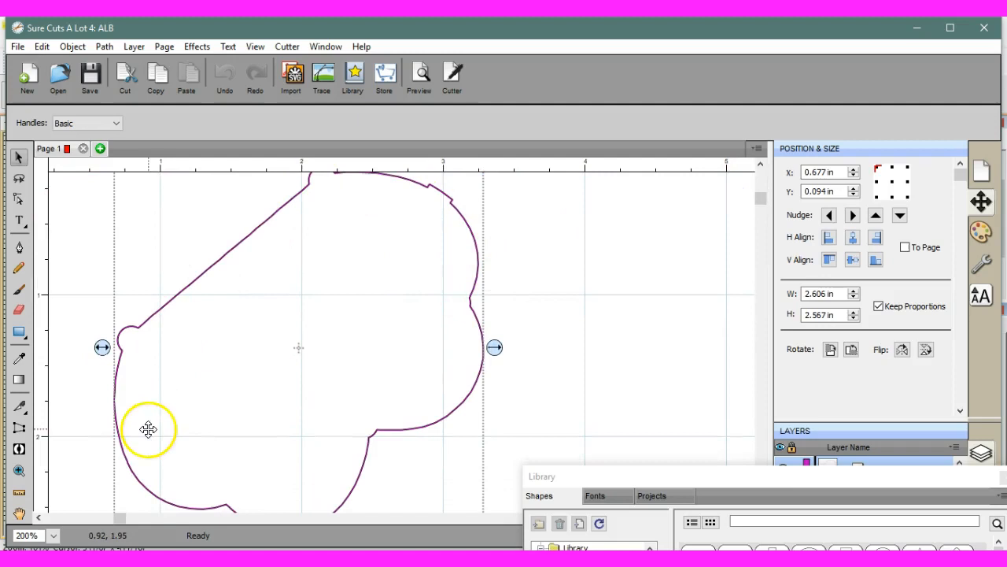
pyautogui.moveTo(303, 300)
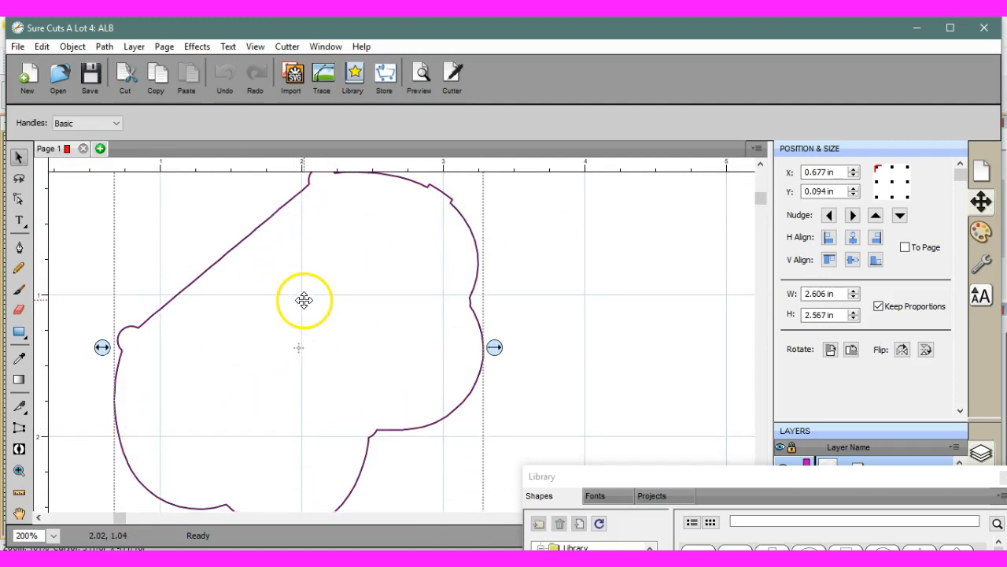
pyautogui.moveTo(205, 354)
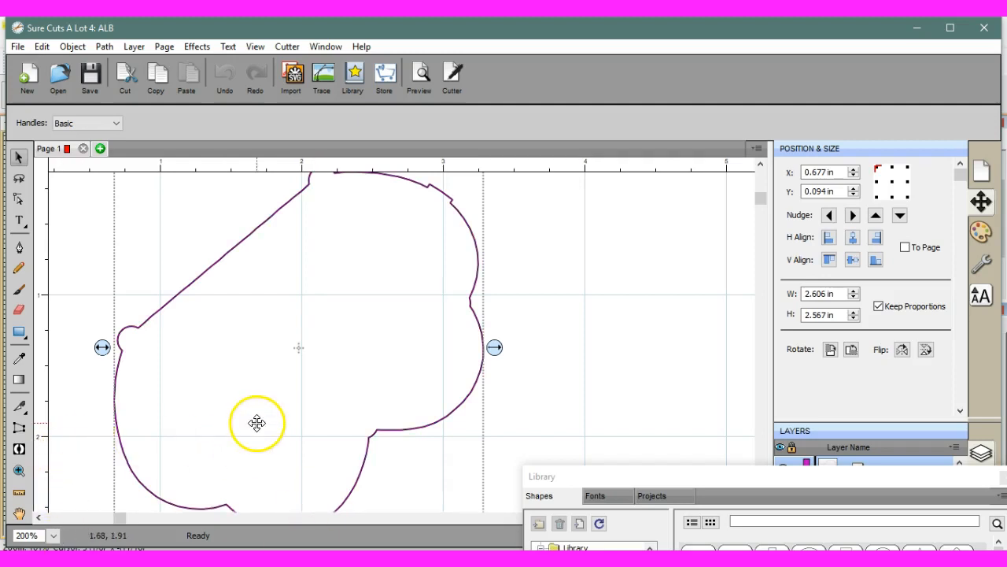
pyautogui.moveTo(236, 341)
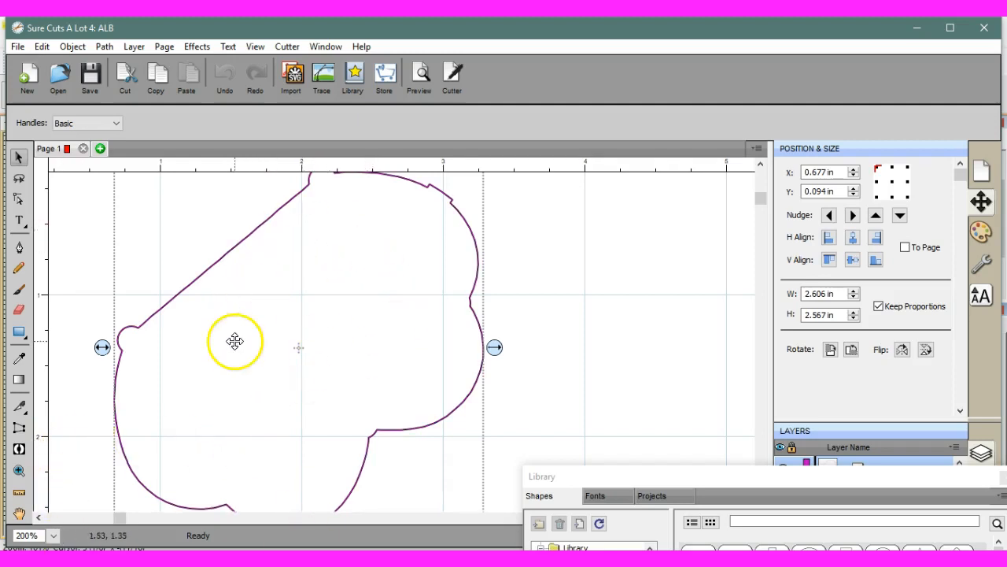